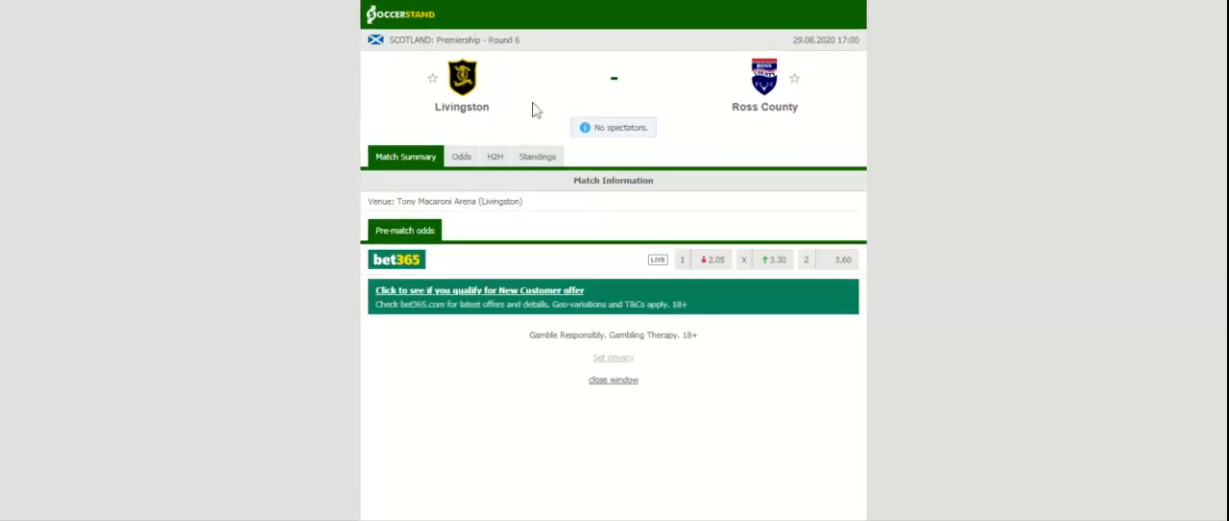
# Show the overall Scottish Premiership table, with Ross County third and Livingston twelfth.
pyautogui.click(537, 155)
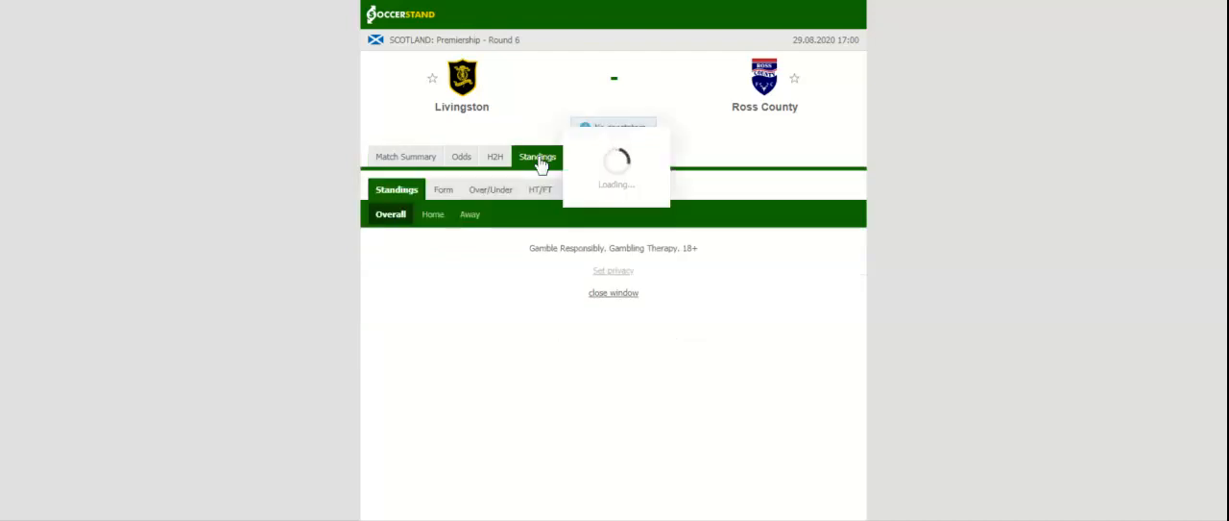
pyautogui.click(537, 156)
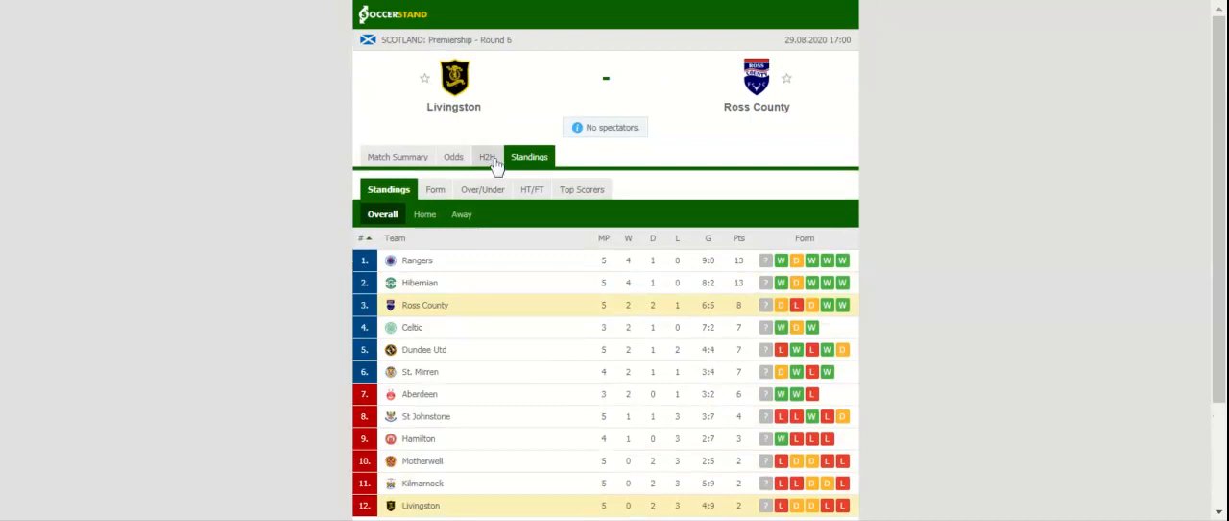
# Check the H2H recent matches, then show full-time 1X2 odds (bet365 2.05, 3.30, 3.60).
pyautogui.click(487, 155)
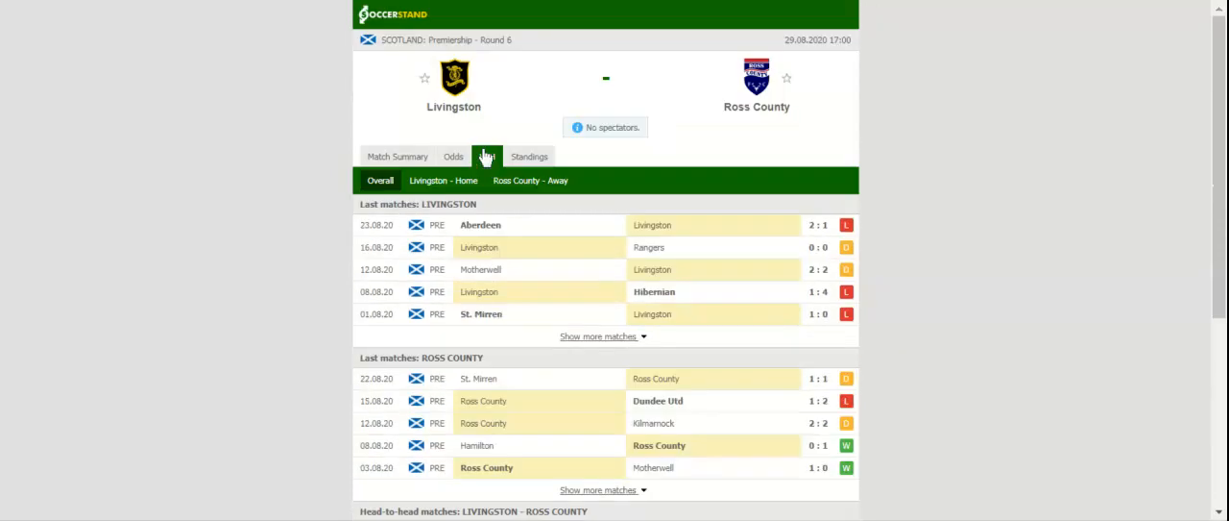
pyautogui.click(452, 156)
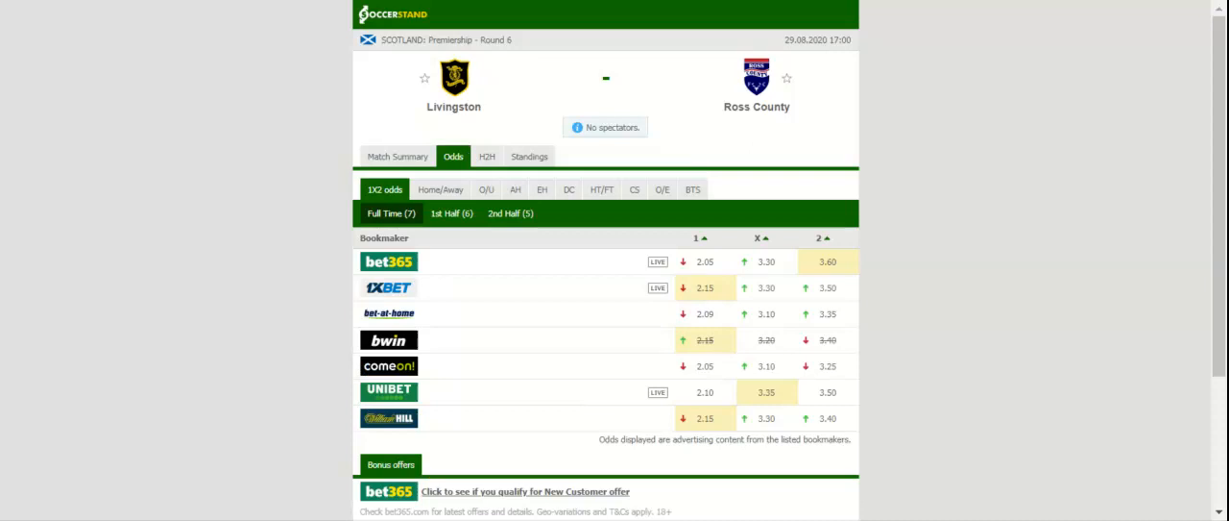
# Switch the odds view to EH, listing 18 full-time European handicap offers.
pyautogui.click(542, 190)
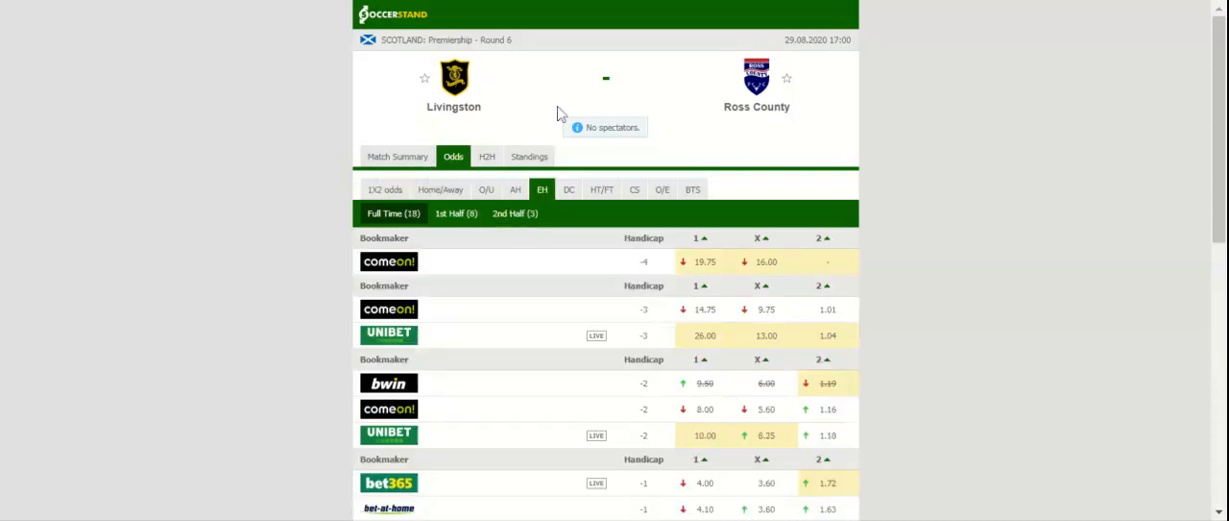
pyautogui.moveTo(557, 72)
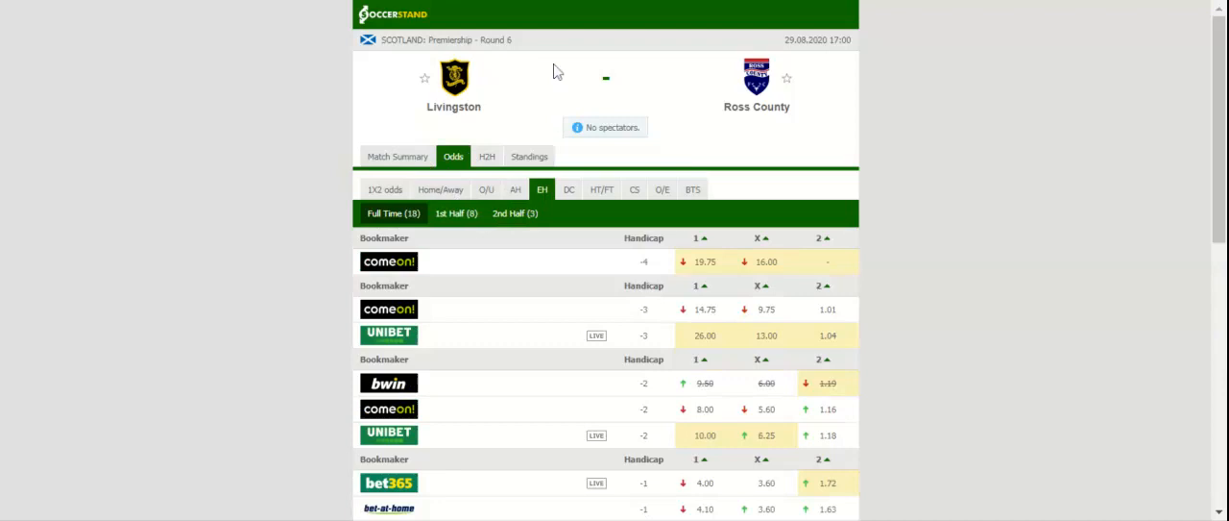
pyautogui.moveTo(557, 71)
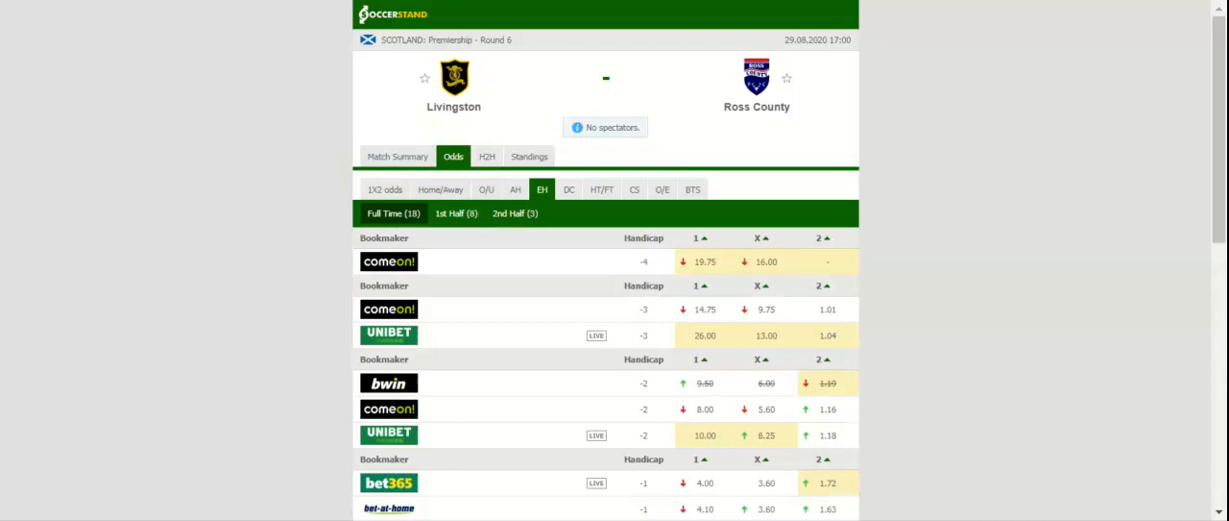